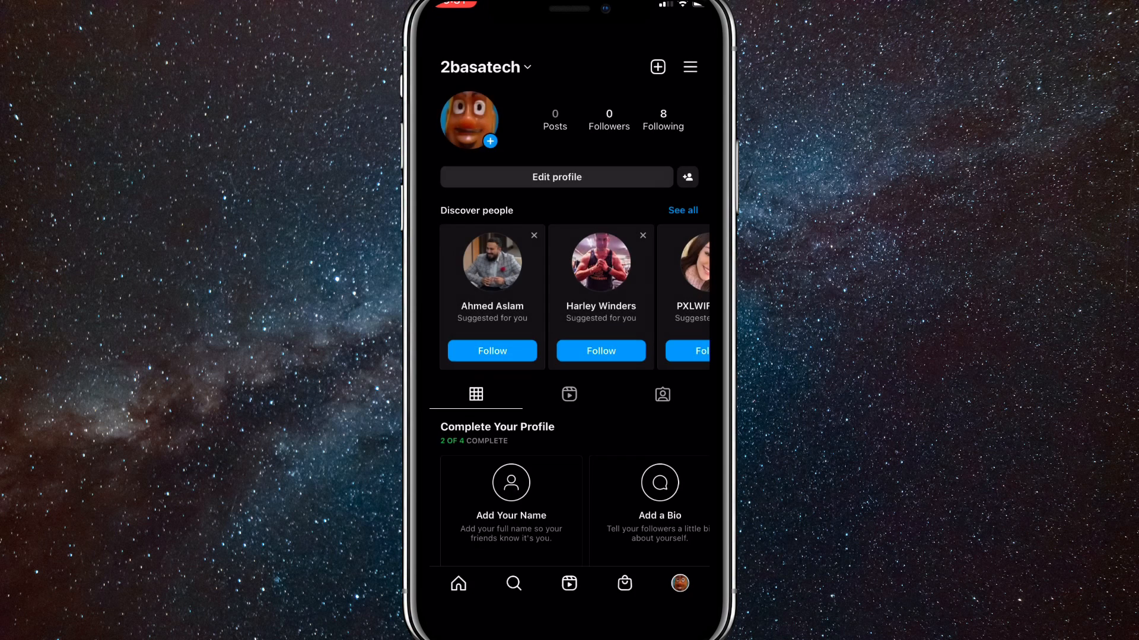
Step: Switch between the cartoon-avatar and no-photo accounts and return to the home feed
click(485, 67)
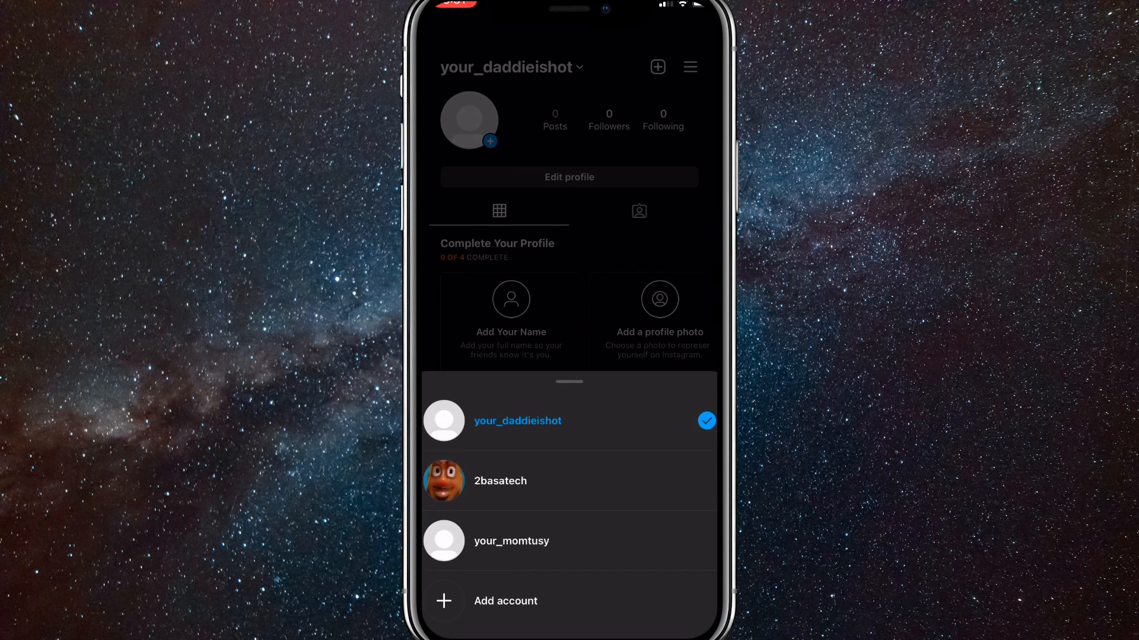
click(511, 541)
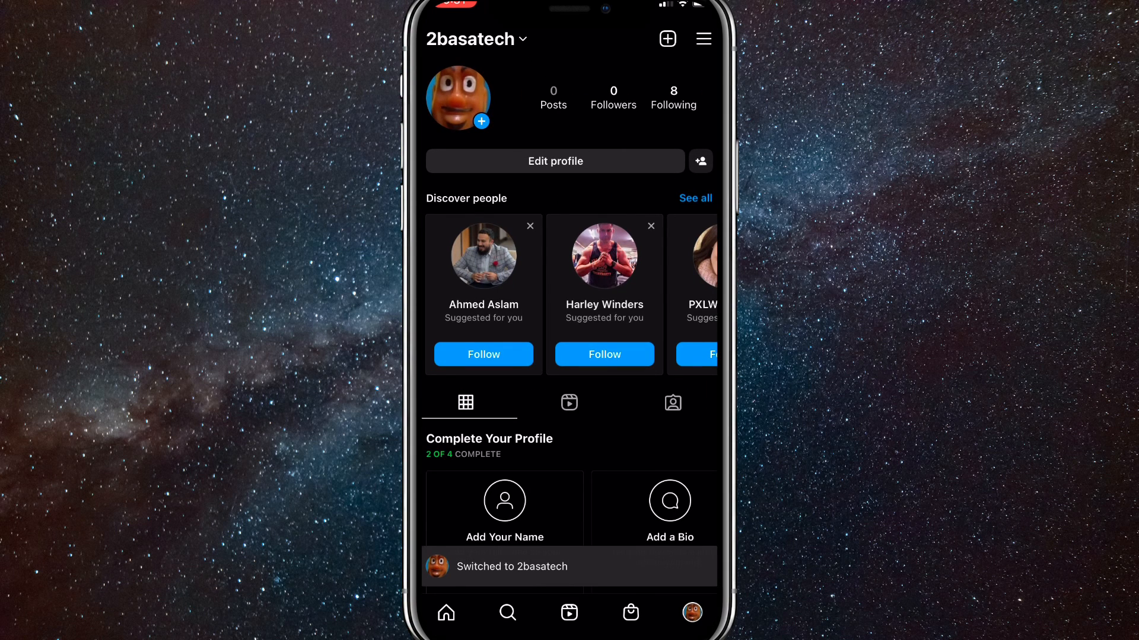
click(475, 39)
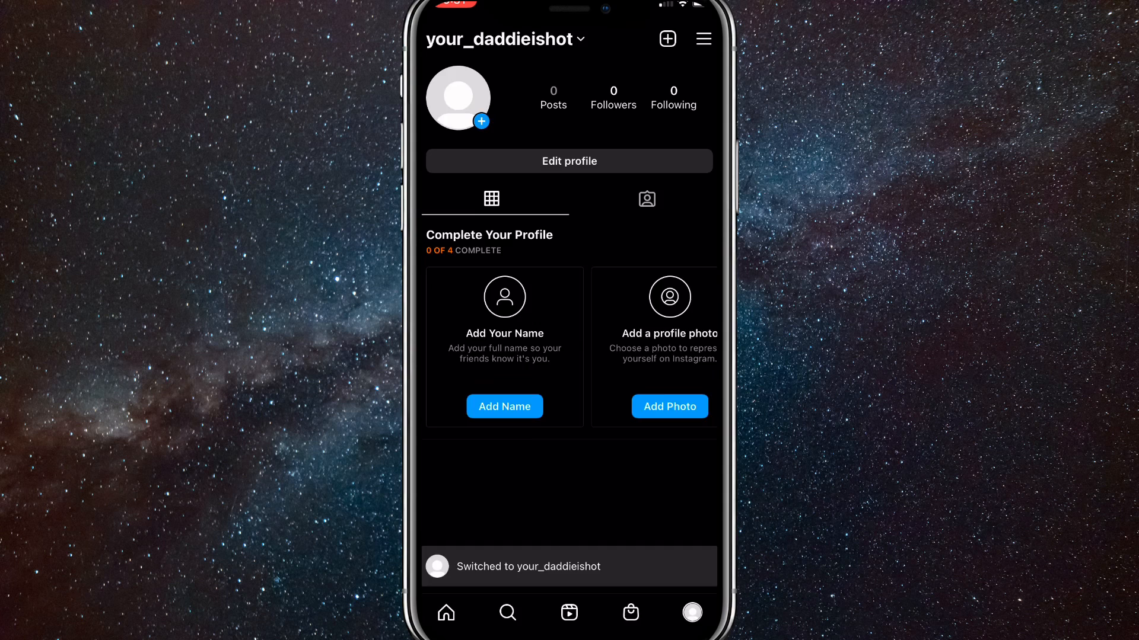
click(702, 39)
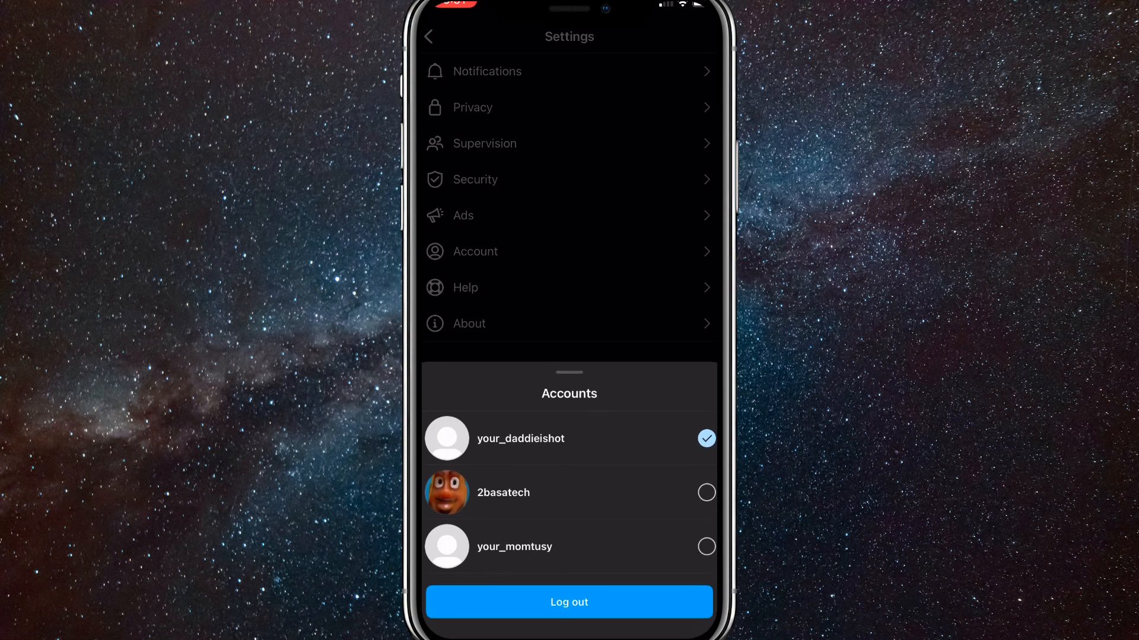
click(568, 602)
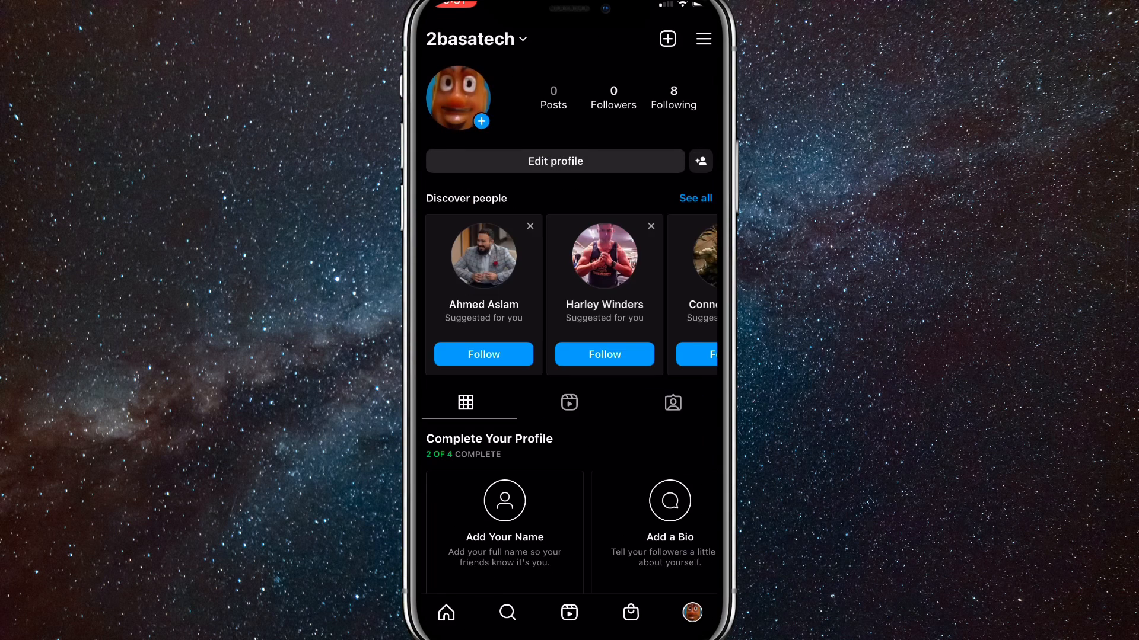
click(474, 39)
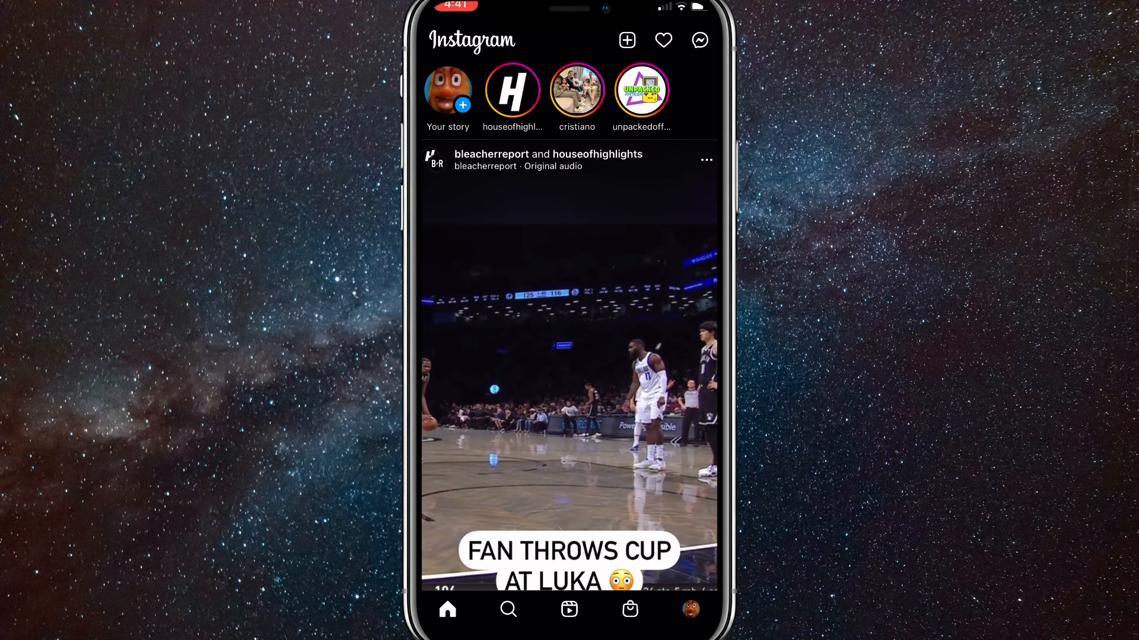
Step: Go to the 2basatech profile, its Settings page, and the Security section
click(689, 609)
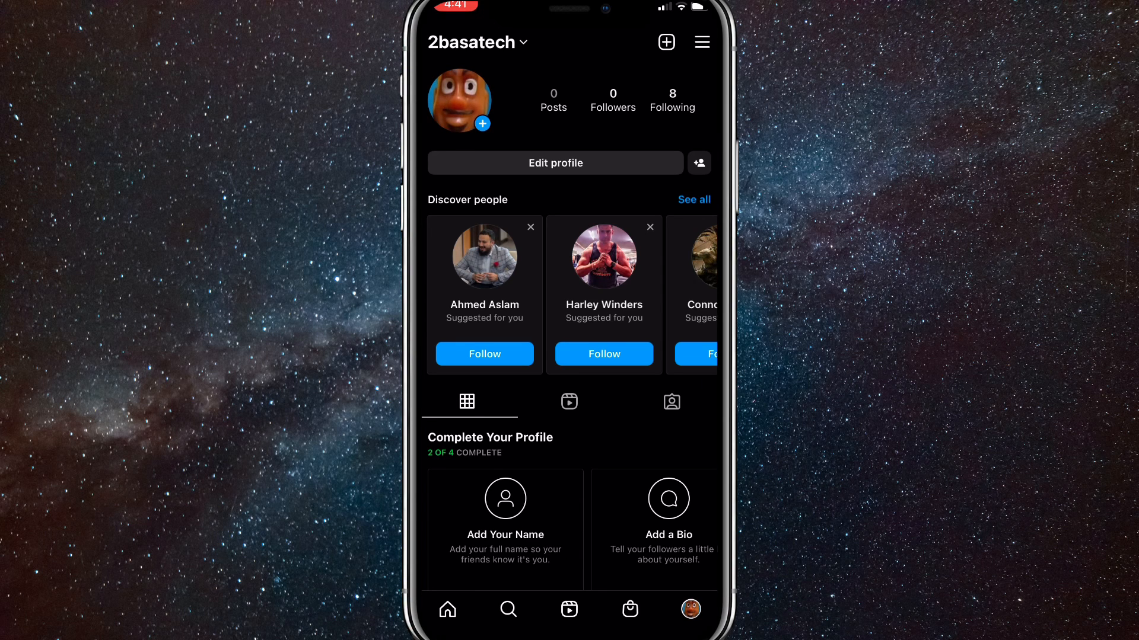
click(701, 42)
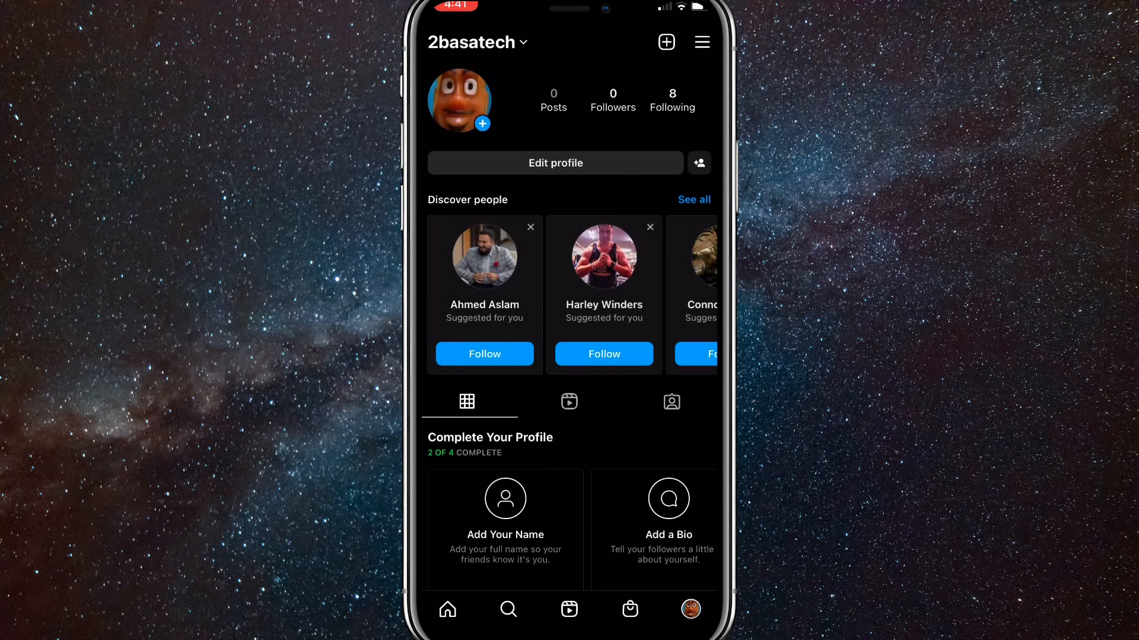
click(701, 41)
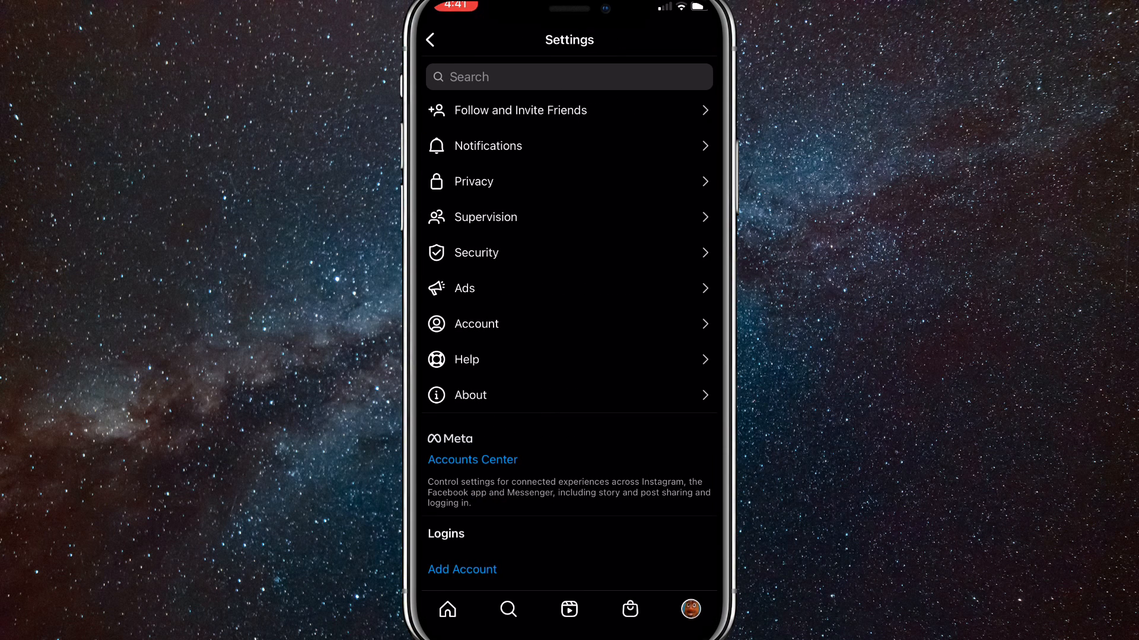
click(476, 253)
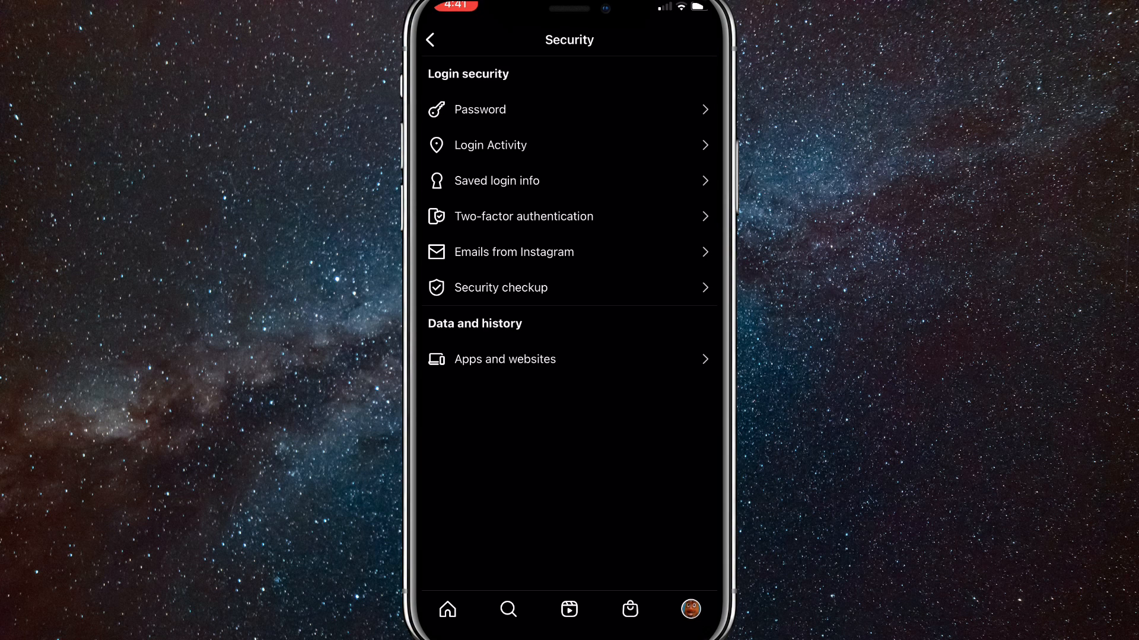
Step: Check that Saved login info is switched on for 2basatech and return to Settings
click(495, 181)
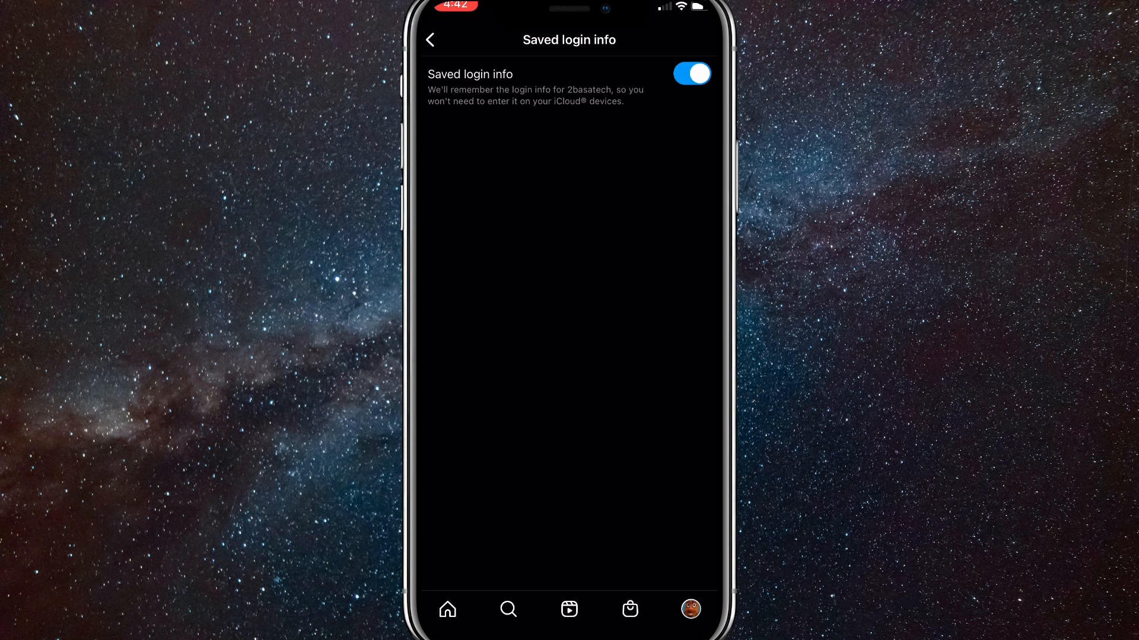
click(429, 40)
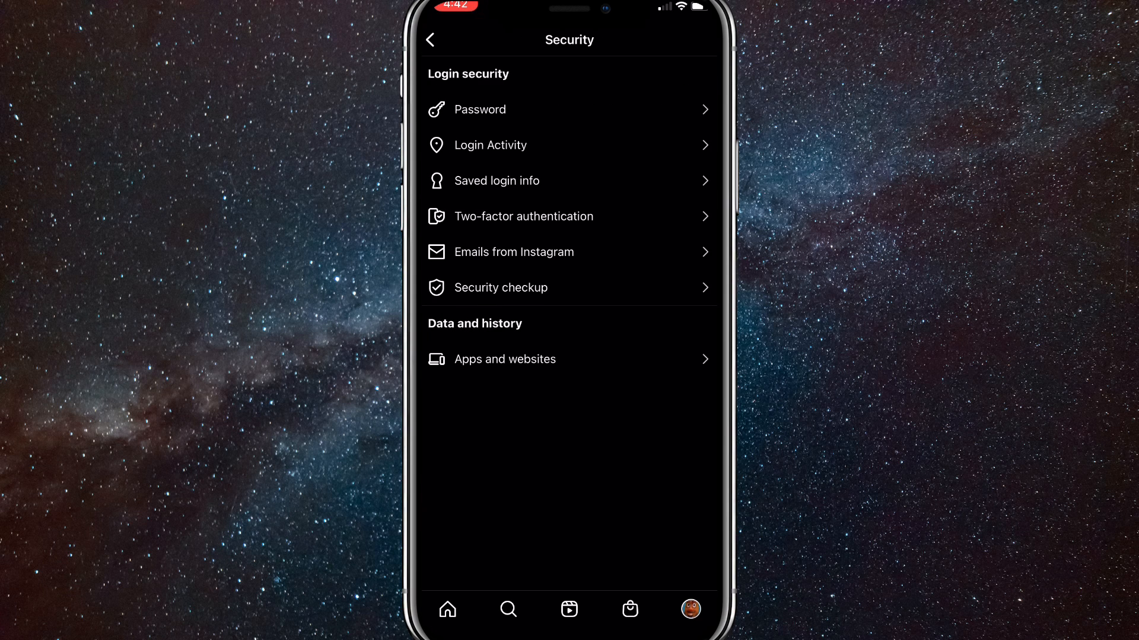
click(429, 40)
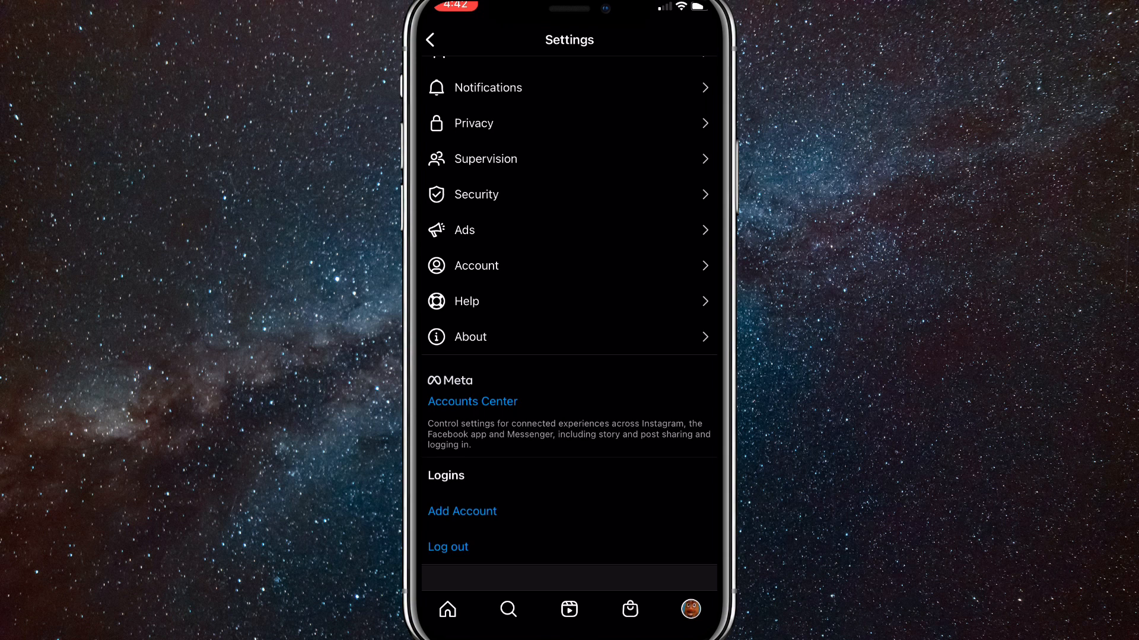
Step: Log out of all checked accounts and confirm, reaching the saved-account login screen
click(448, 547)
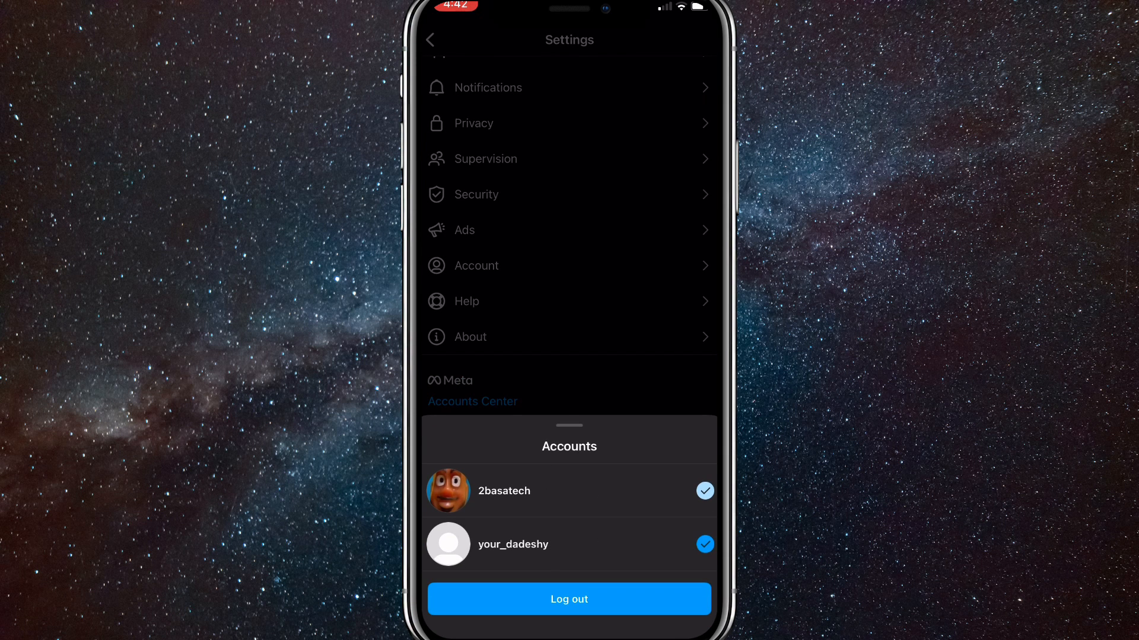
click(569, 598)
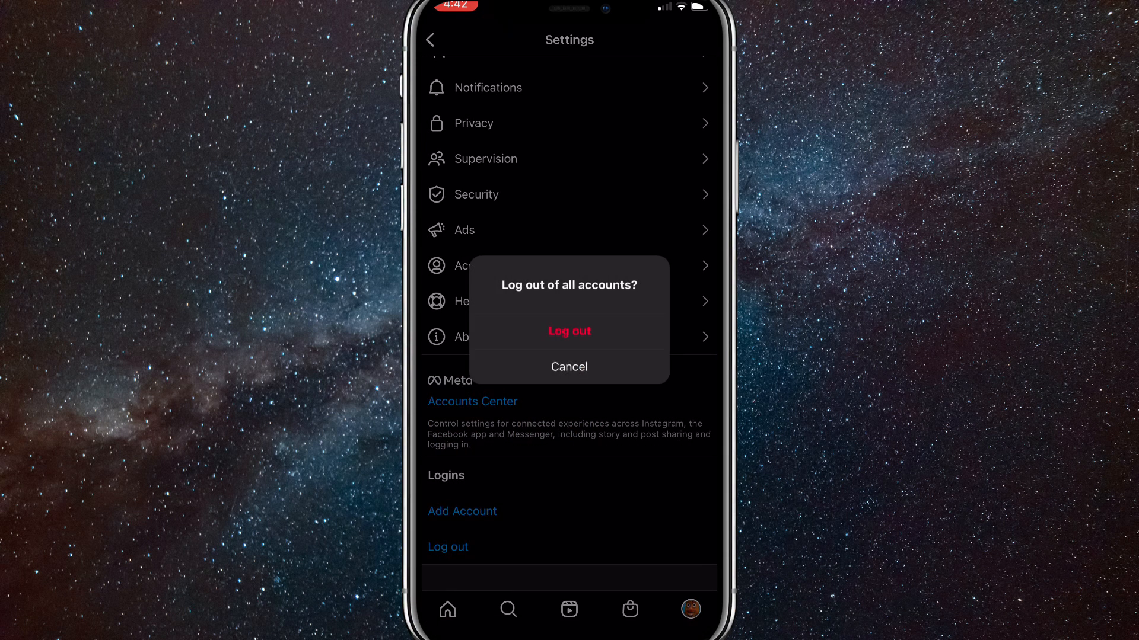
click(569, 332)
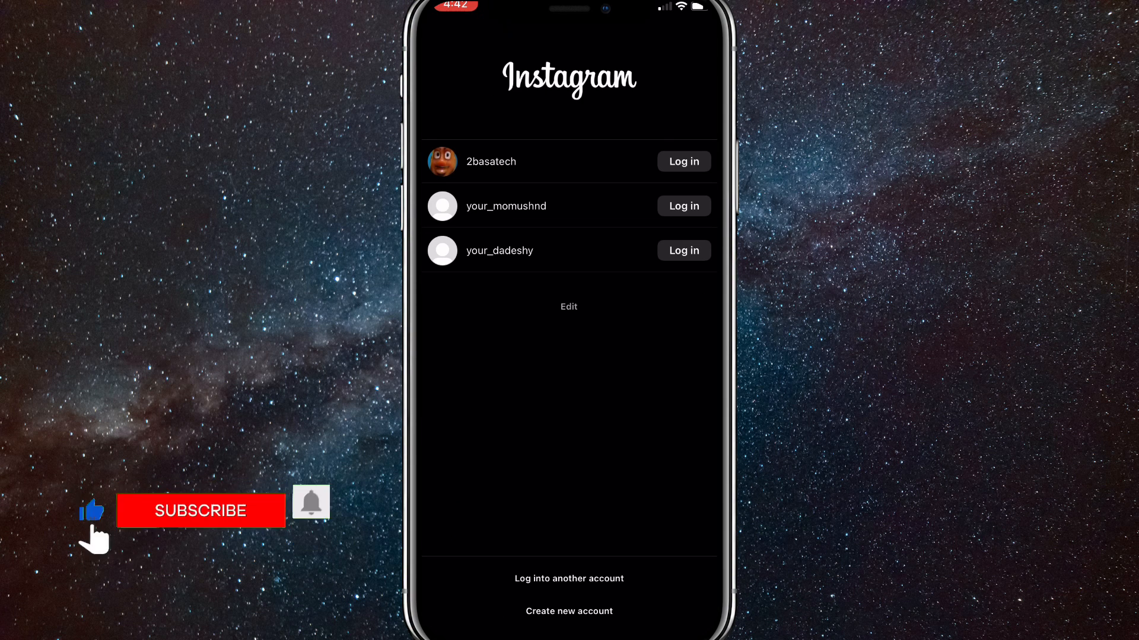
Step: Remove the two extra saved accounts so only 2basatech remains on the login screen
click(201, 511)
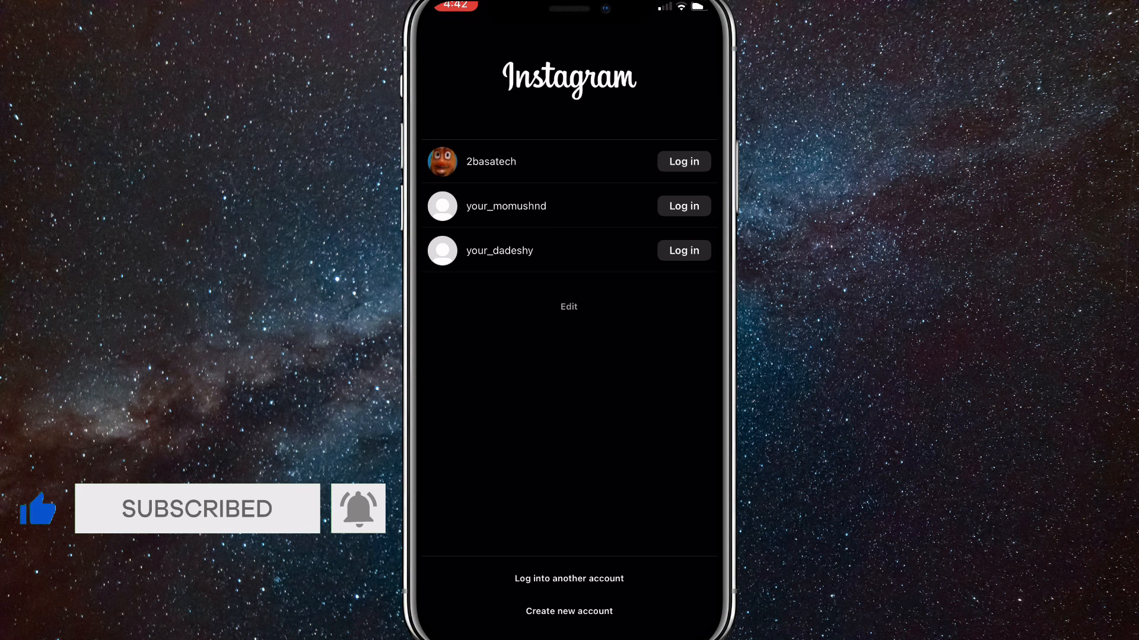
click(569, 307)
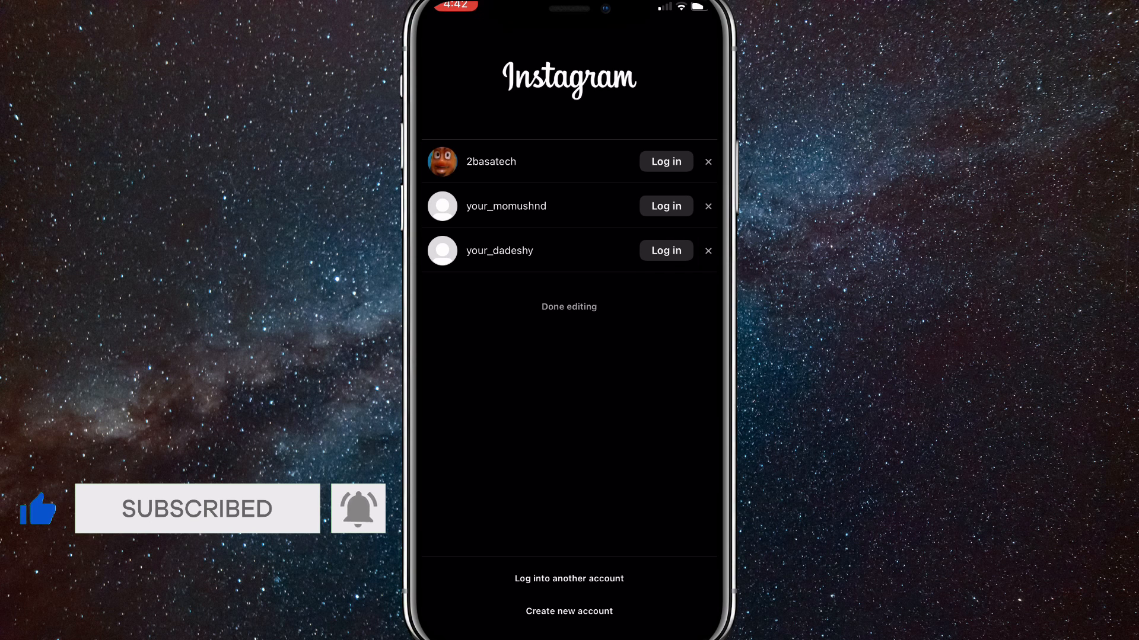
click(708, 250)
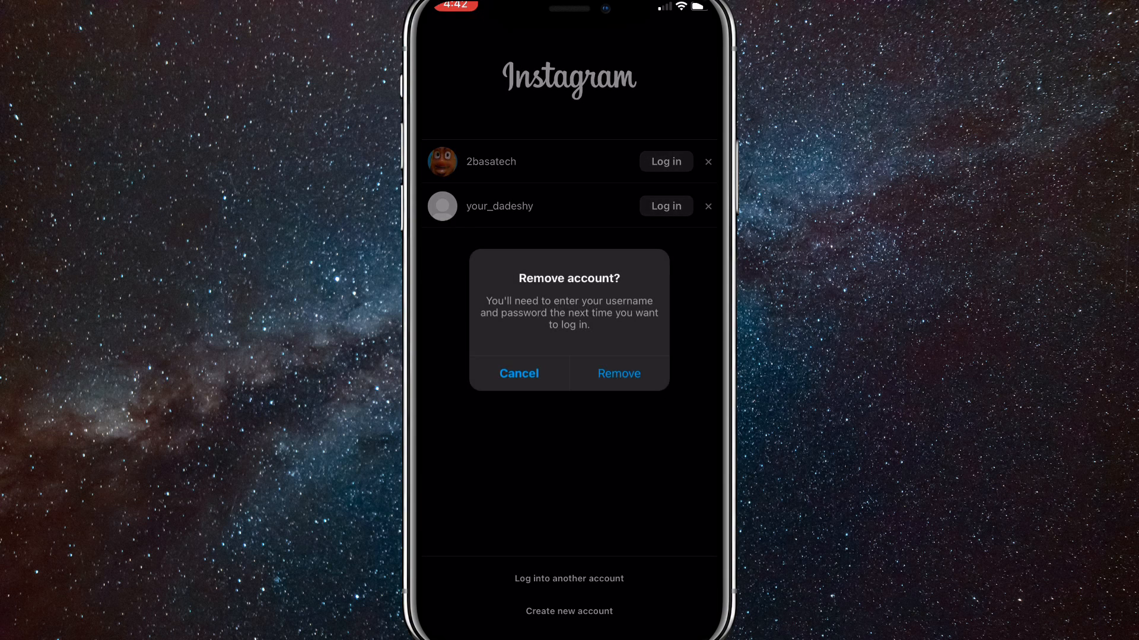
click(618, 373)
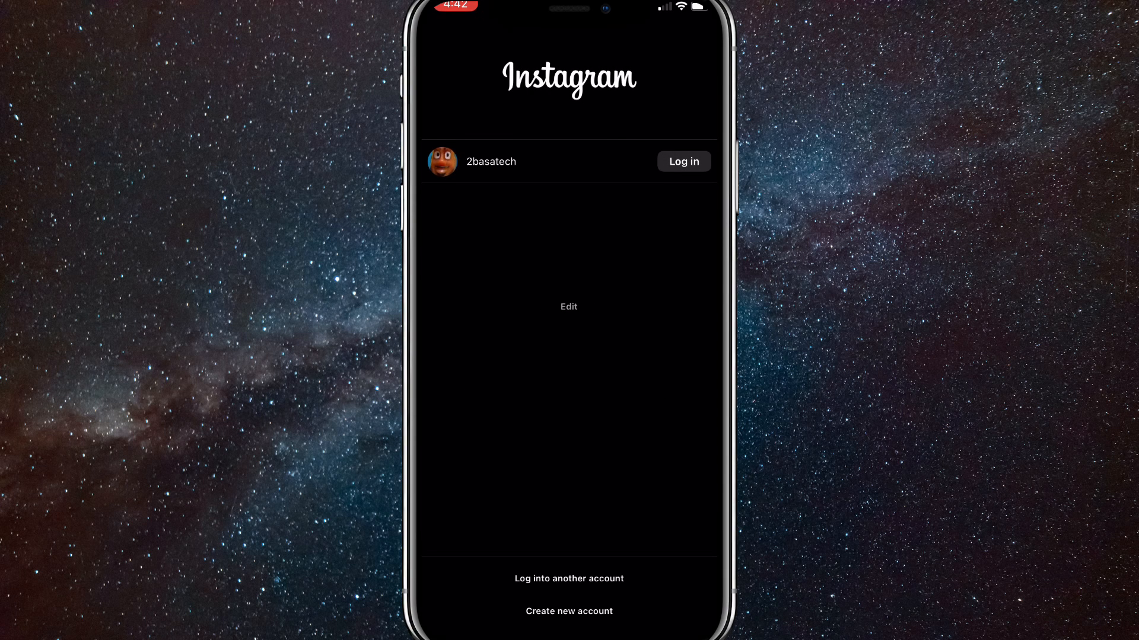
Step: Log back into 2basatech from its saved login and load the home feed
click(682, 161)
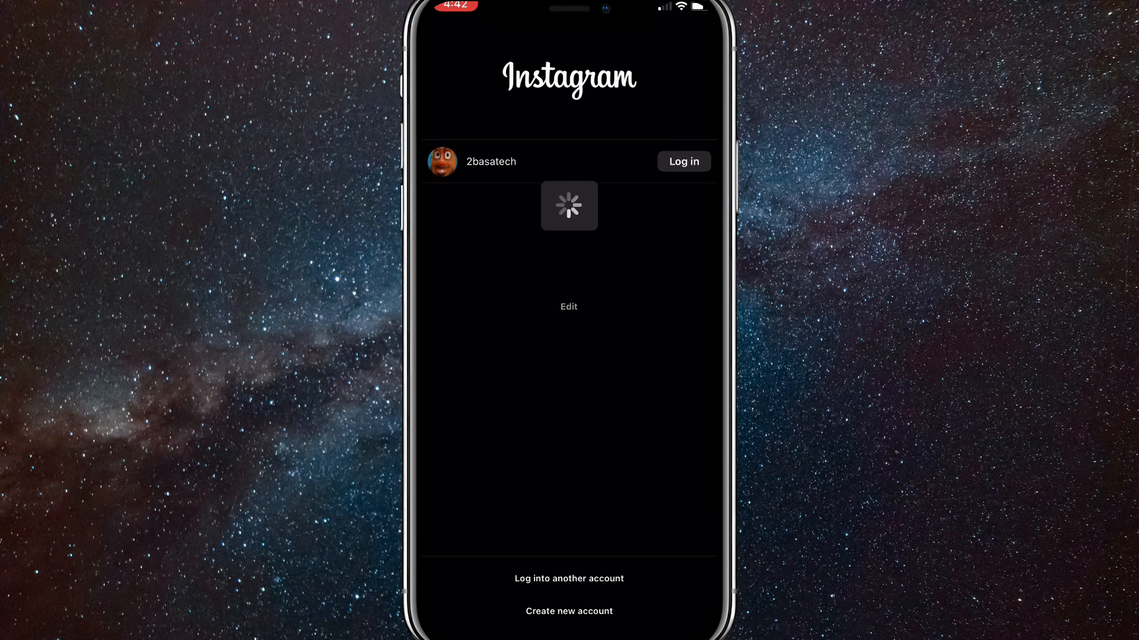
click(682, 161)
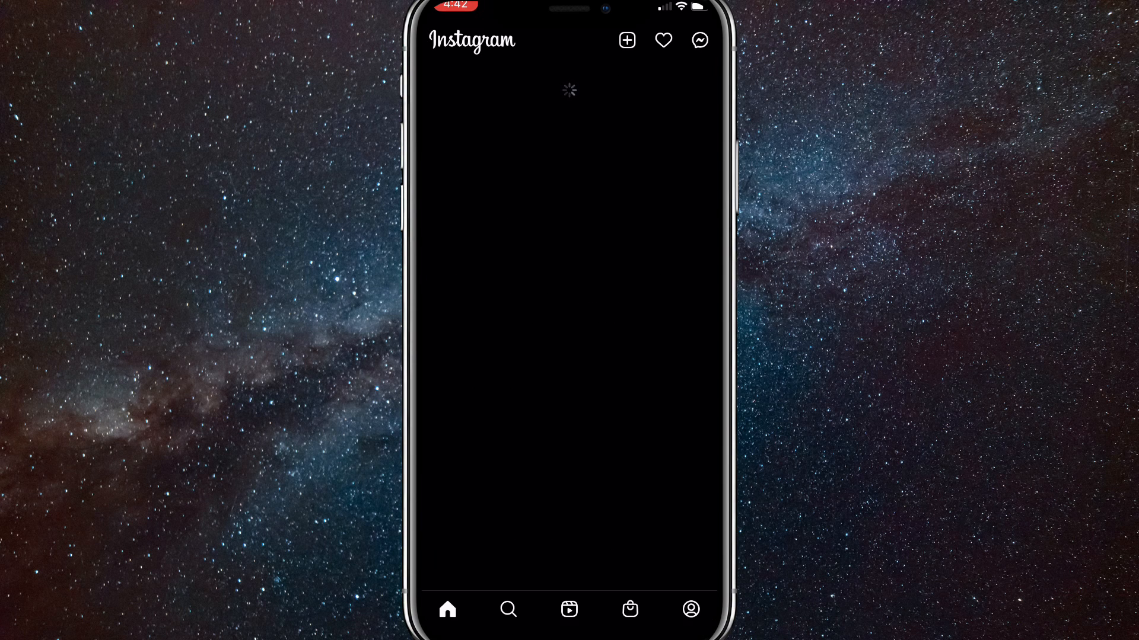